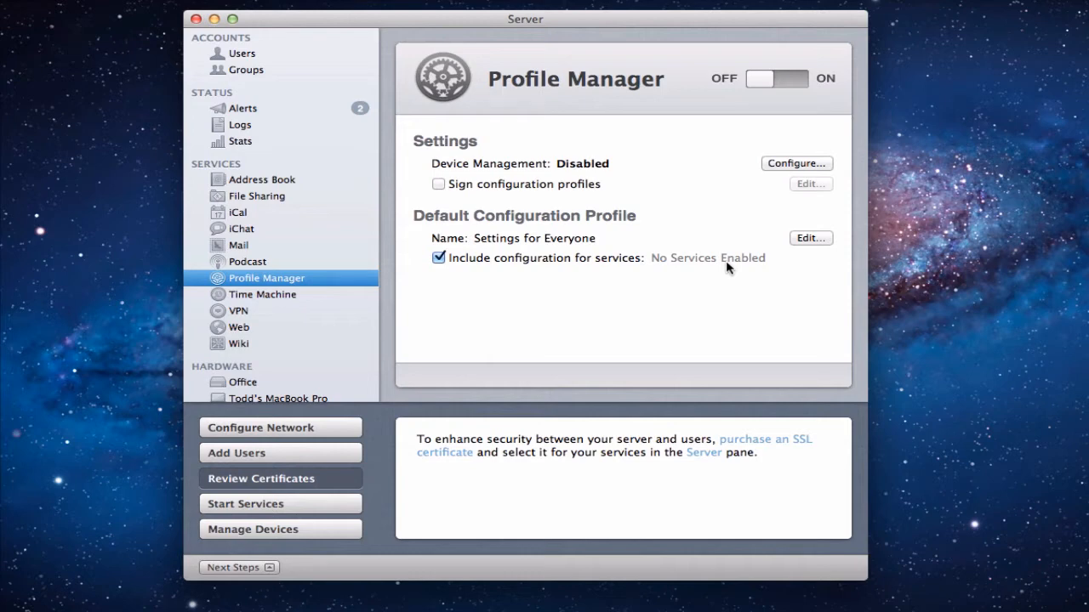
mouse_move(738, 102)
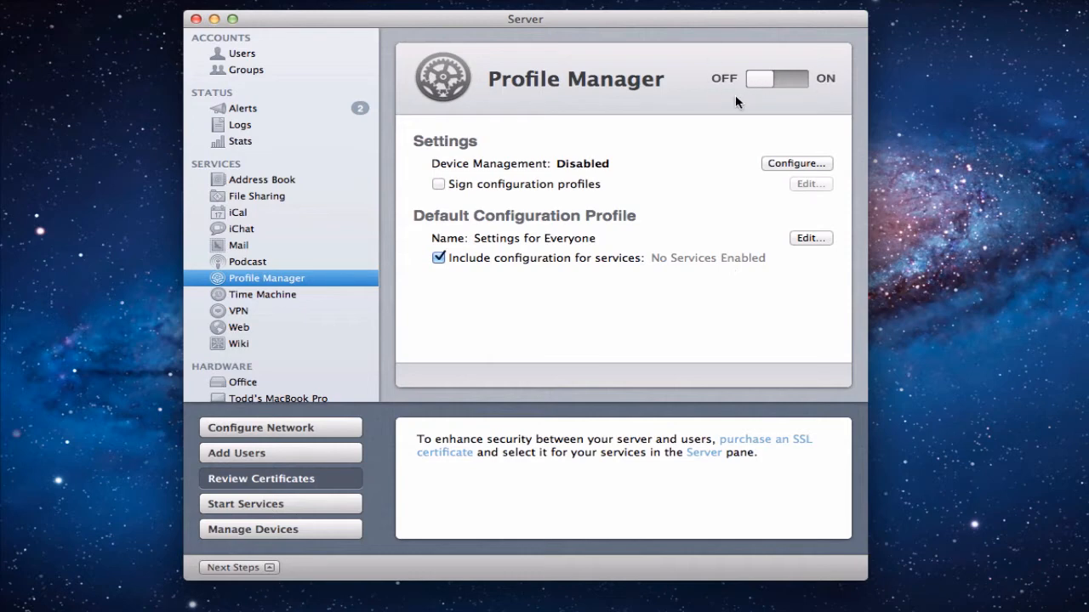
mouse_move(704, 133)
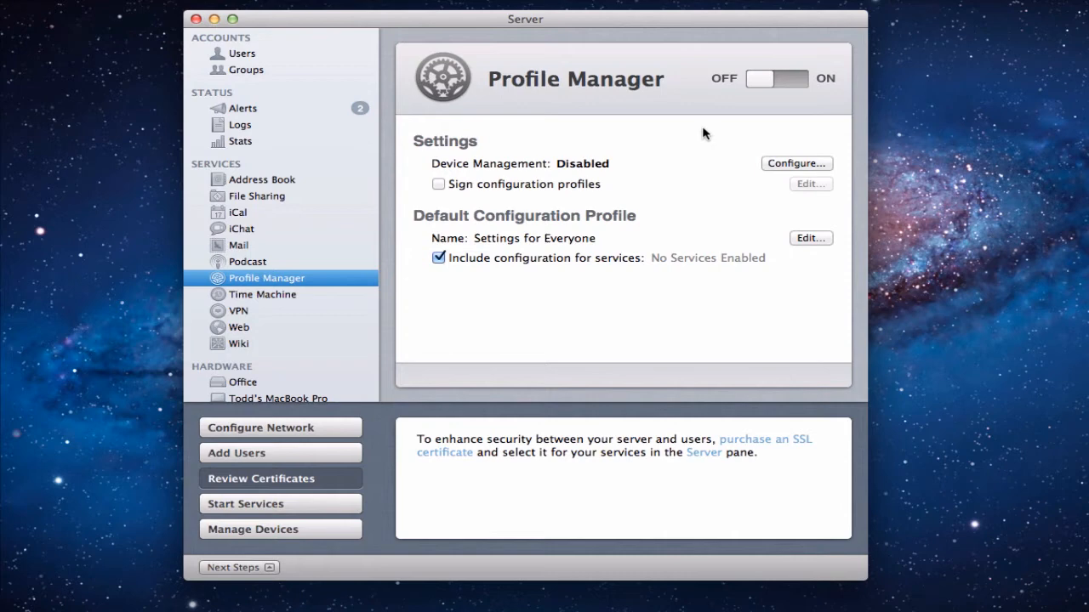
mouse_move(541, 180)
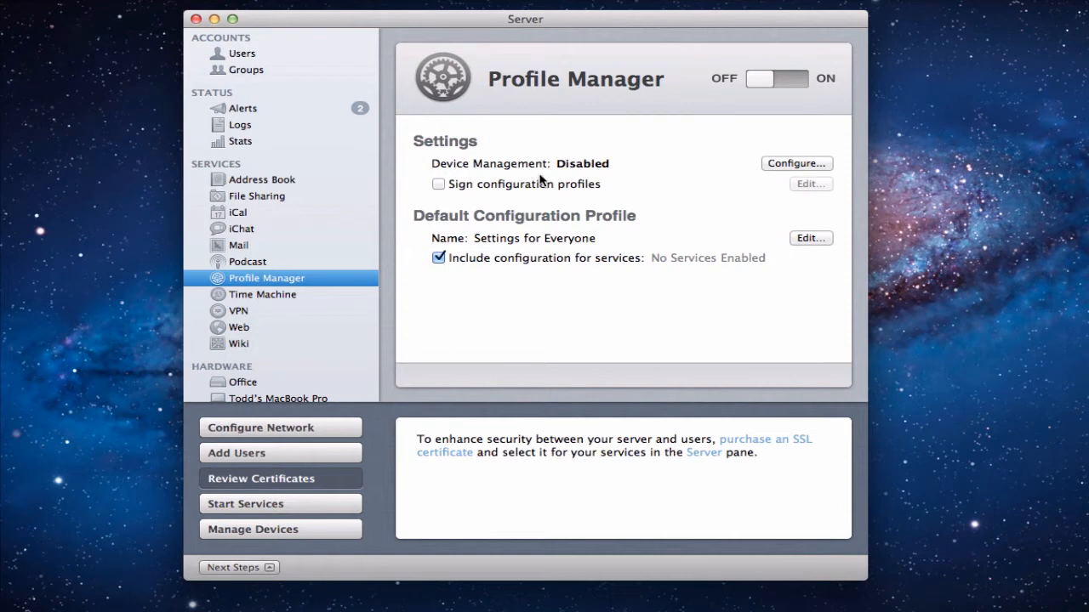
mouse_move(596, 179)
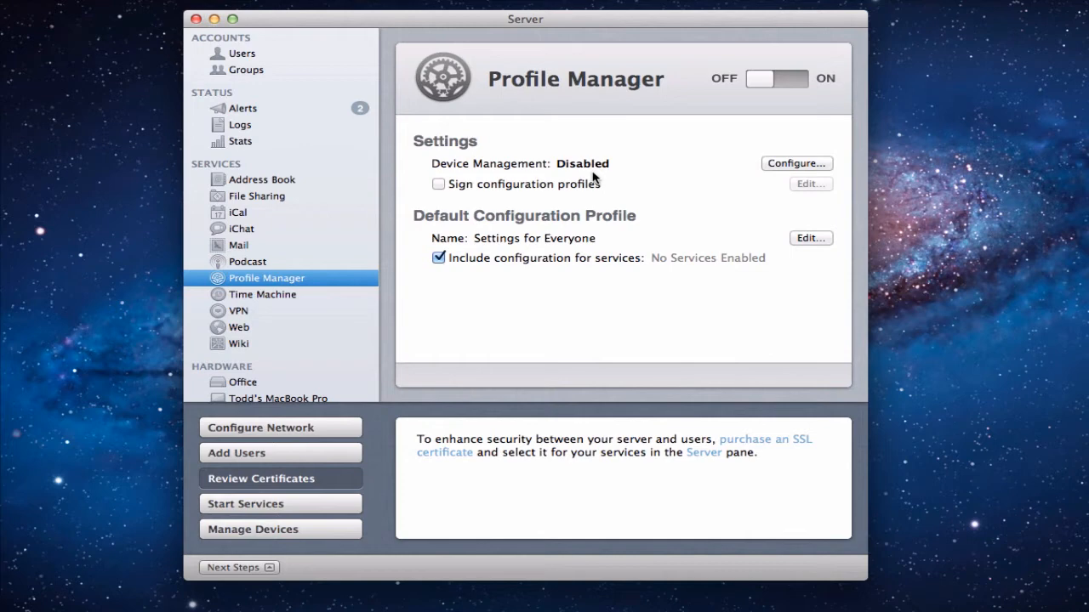
mouse_move(735, 143)
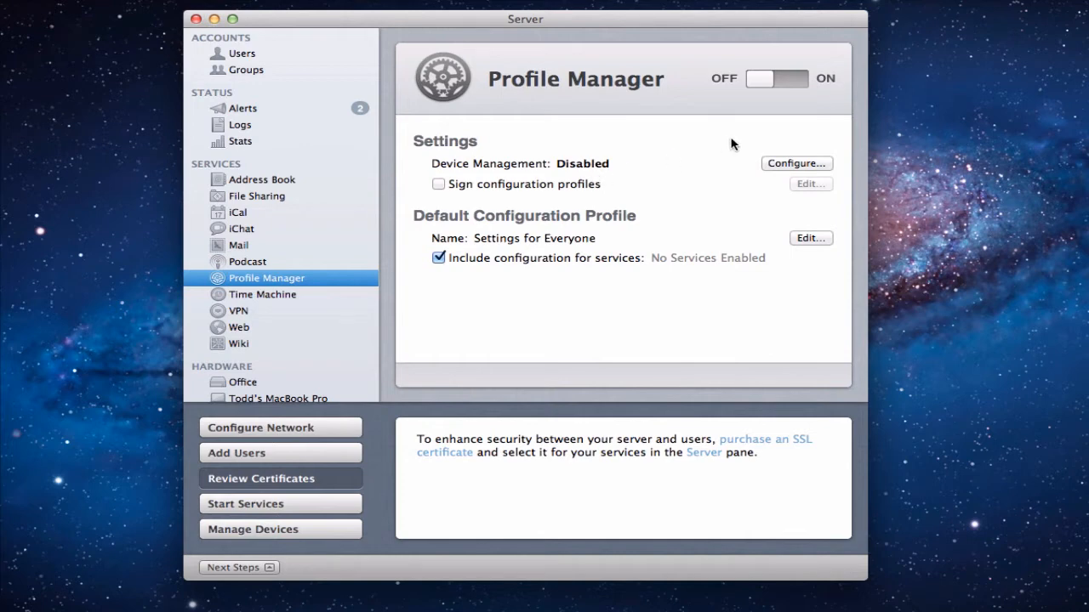
Start the Device Management assistant and advance through the intro to Configure Network Users and Groups
left_click(796, 163)
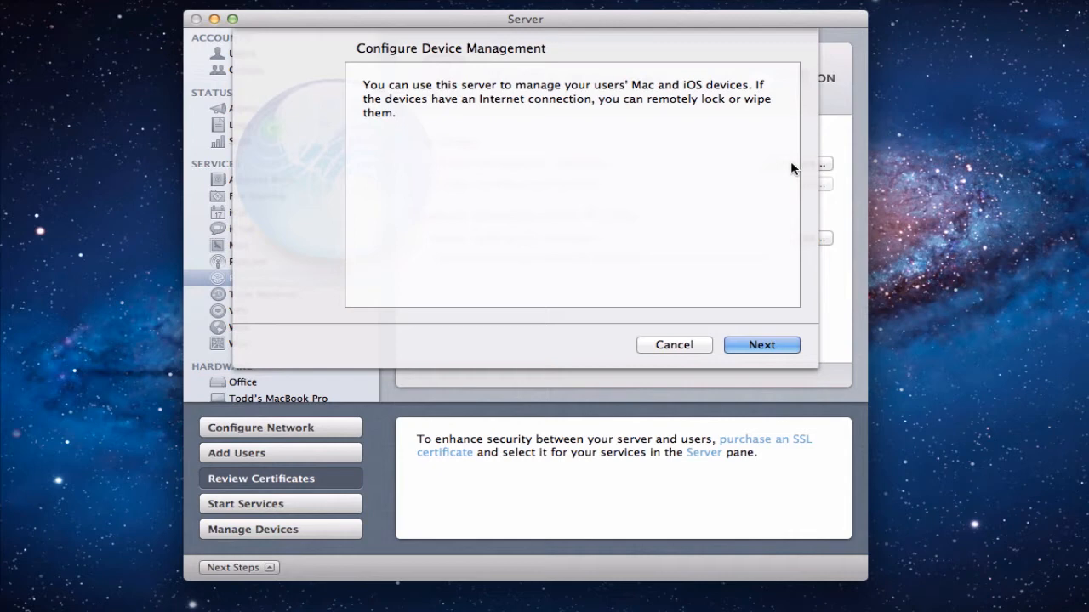
mouse_move(756, 235)
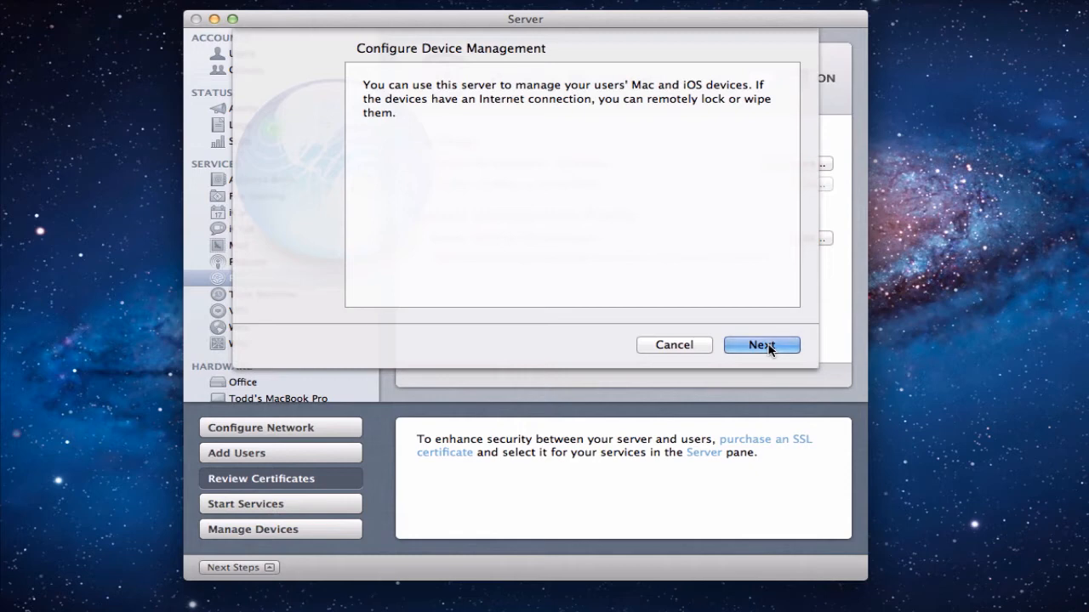
left_click(760, 344)
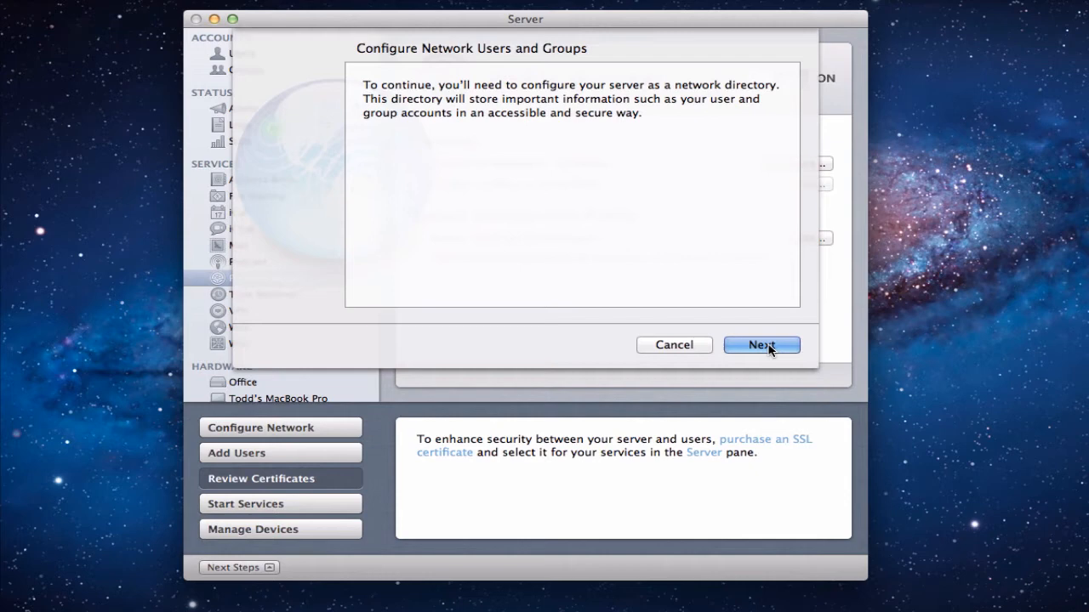
left_click(762, 344)
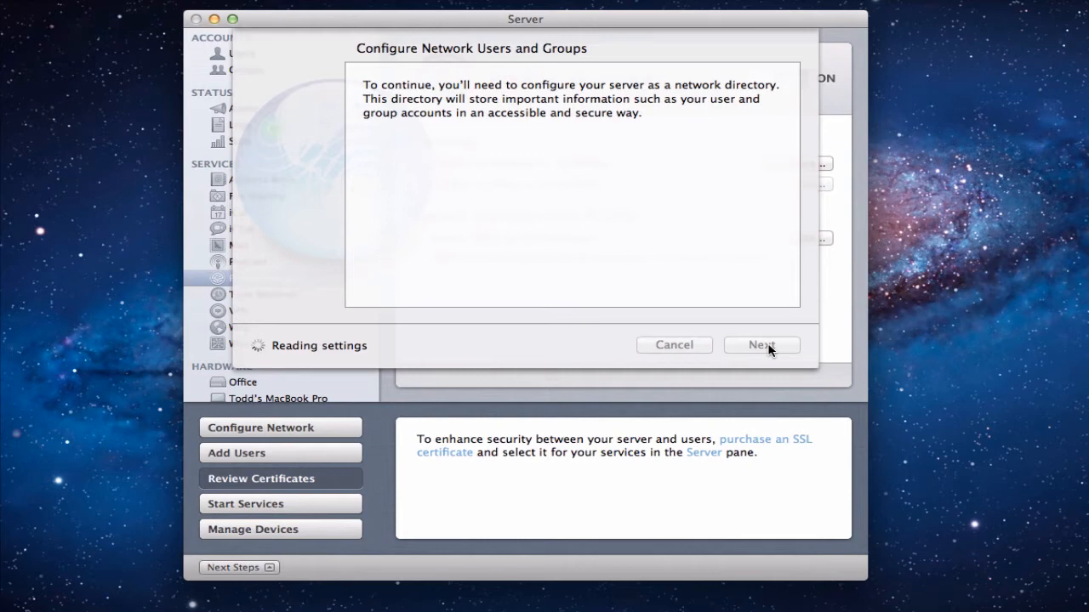
Give the diradmin directory administrator a password and verification, then continue to organization info
left_click(761, 343)
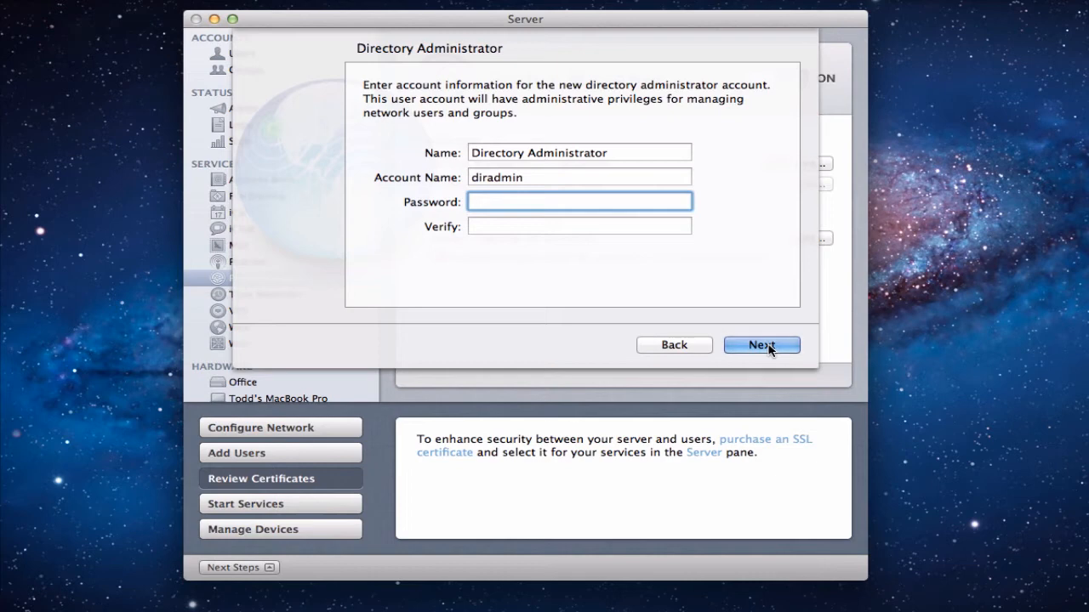
left_click(578, 201)
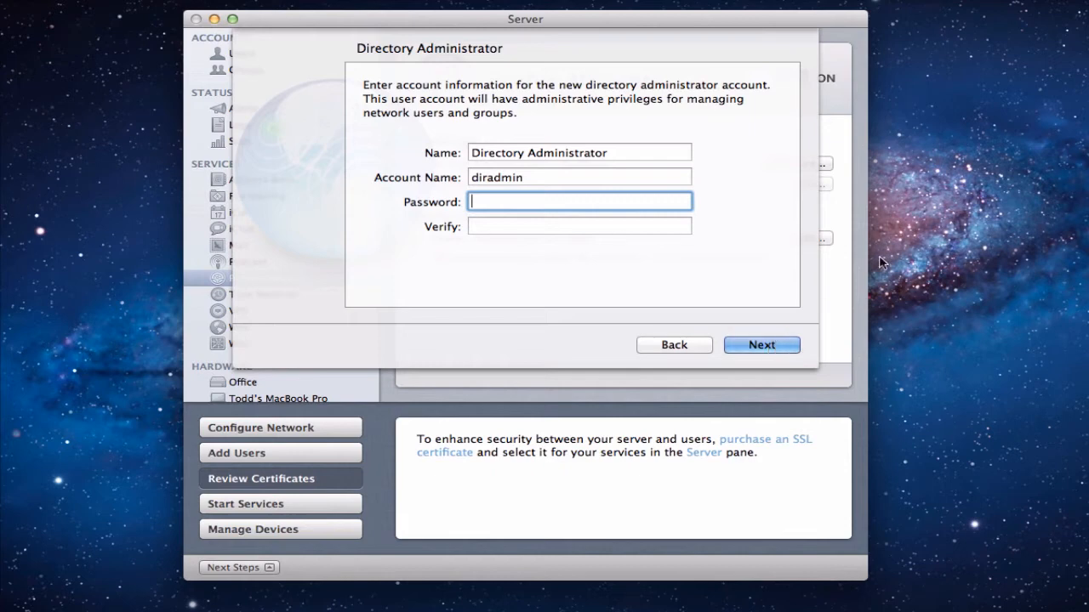
mouse_move(544, 178)
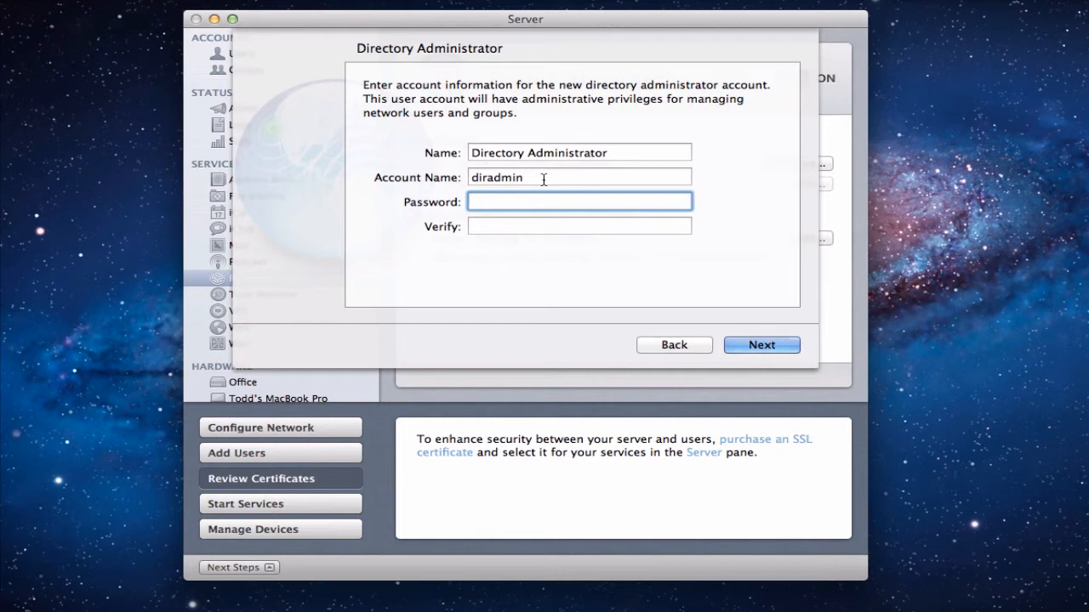
type("password")
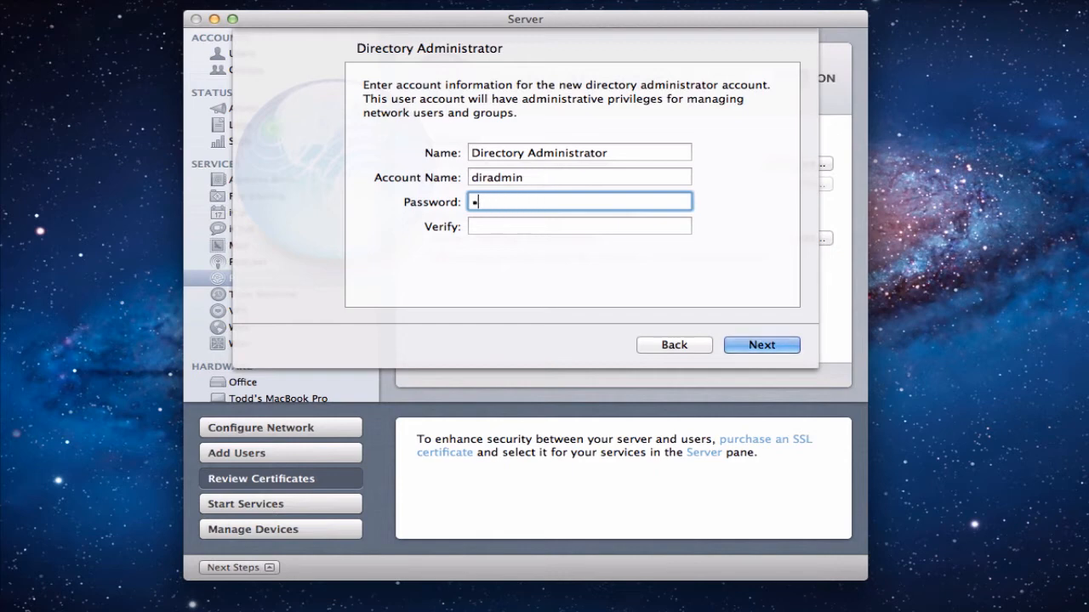
type("password")
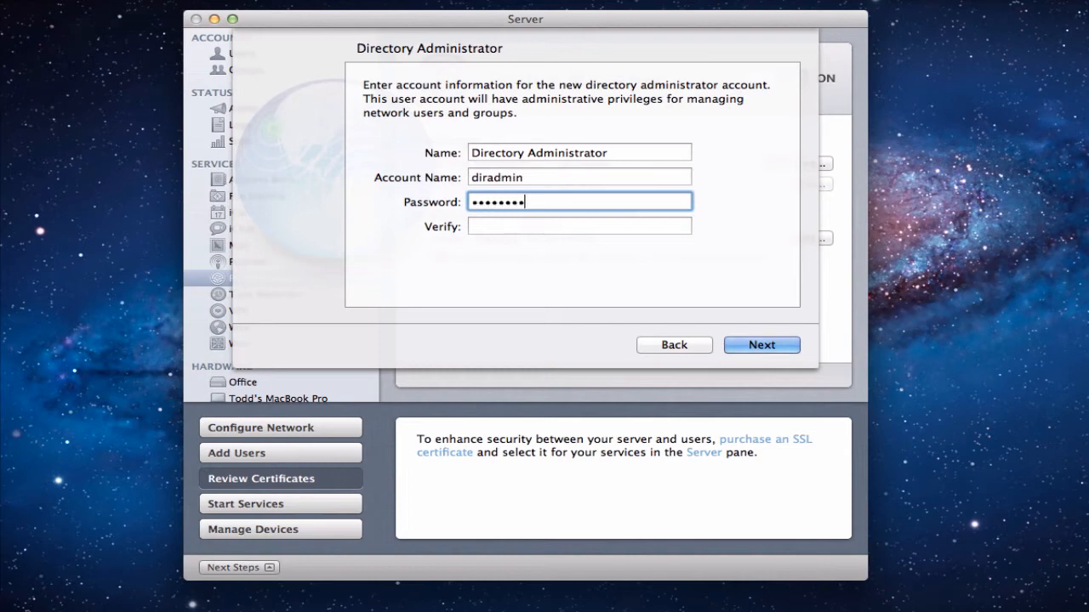
type("••••••")
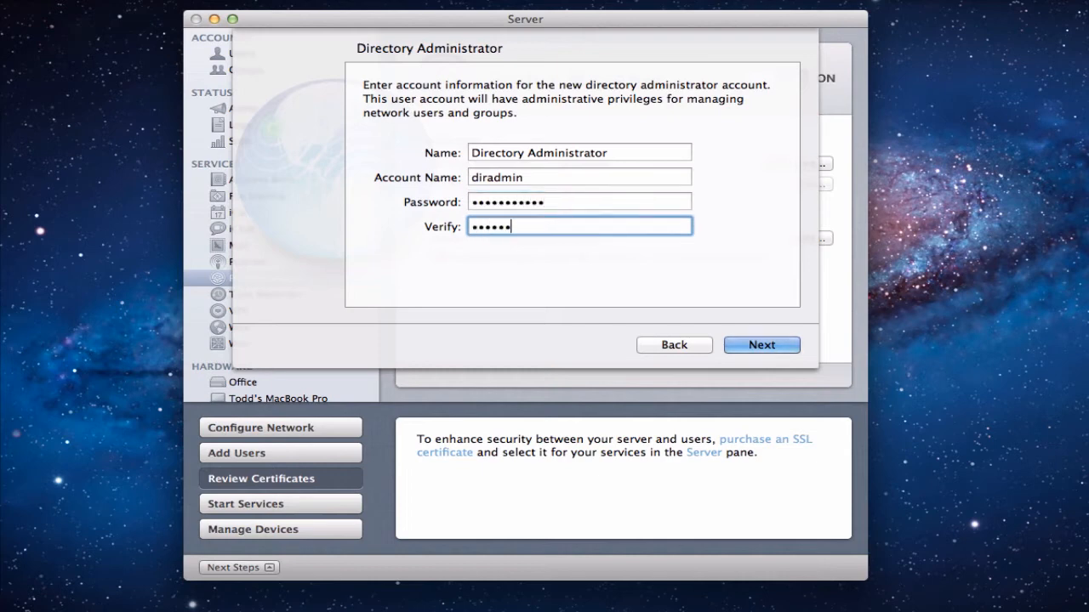
type("•••••")
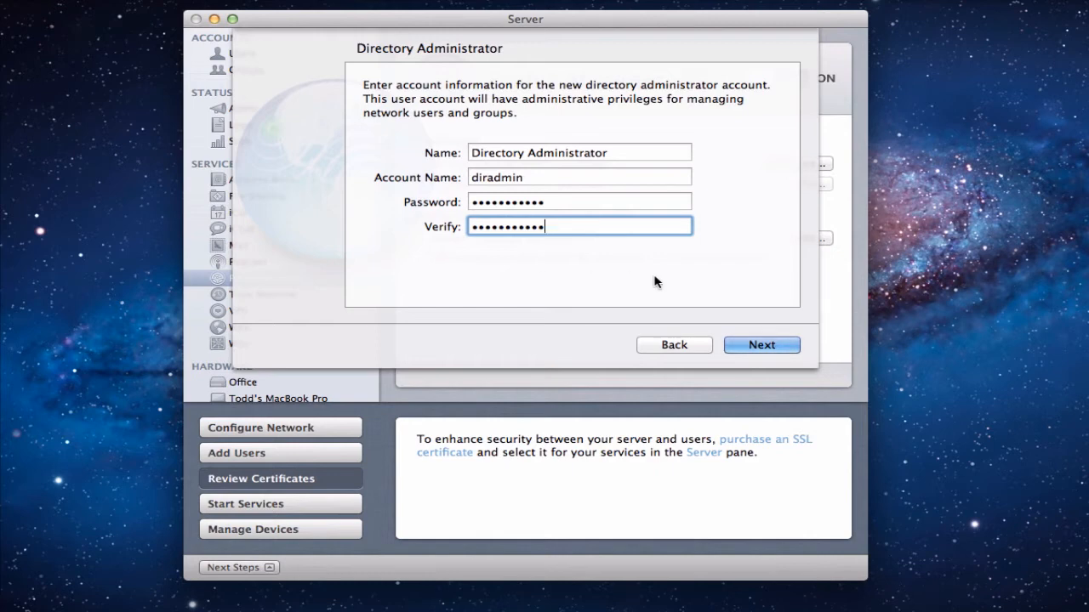
left_click(760, 343)
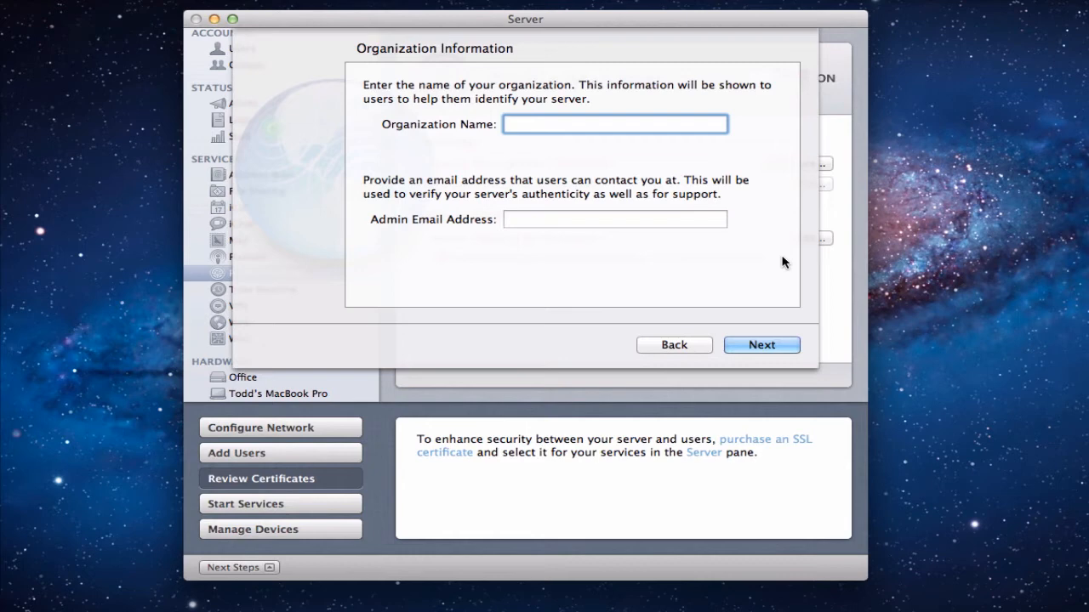
left_click(614, 123)
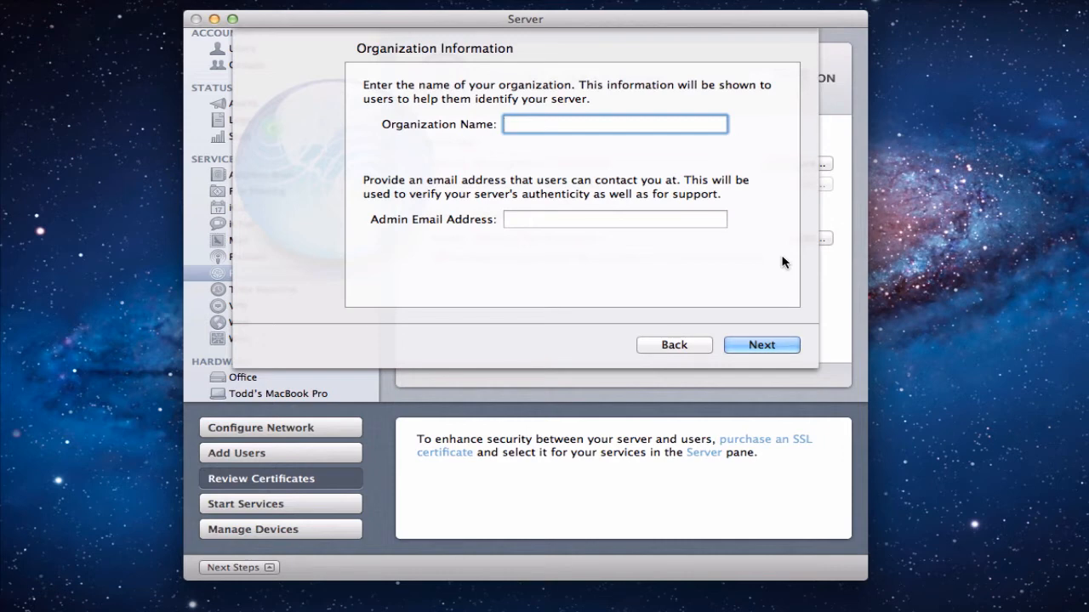
left_click(612, 123)
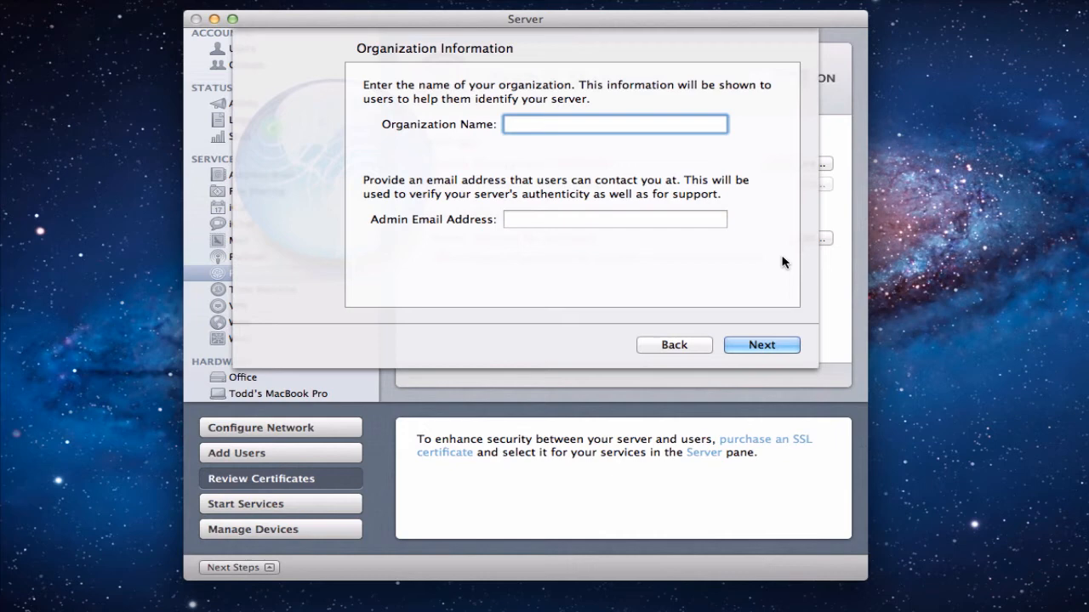
type("HO")
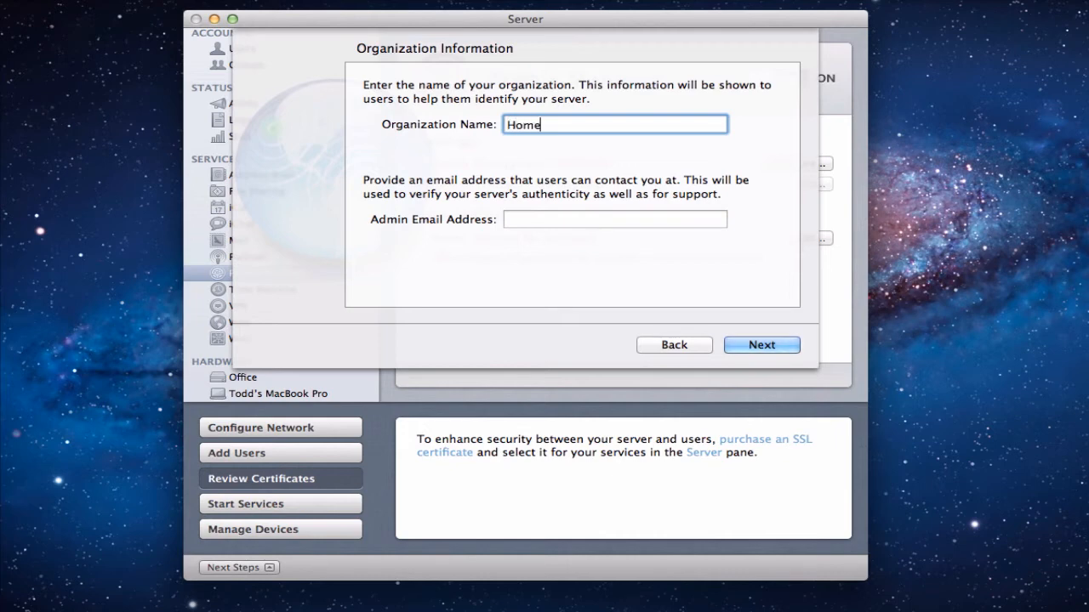
left_click(614, 218)
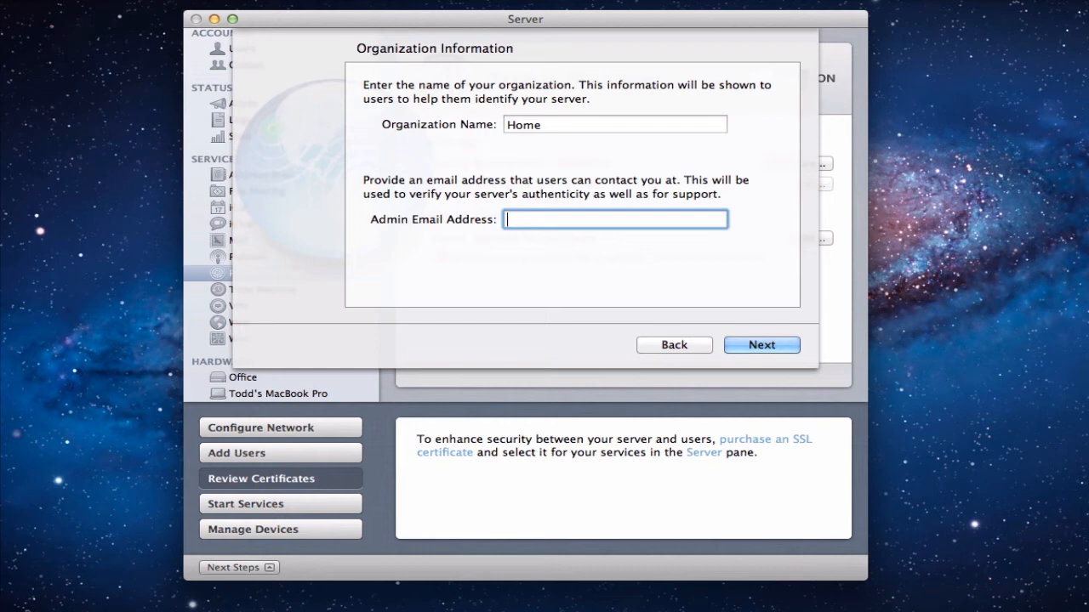
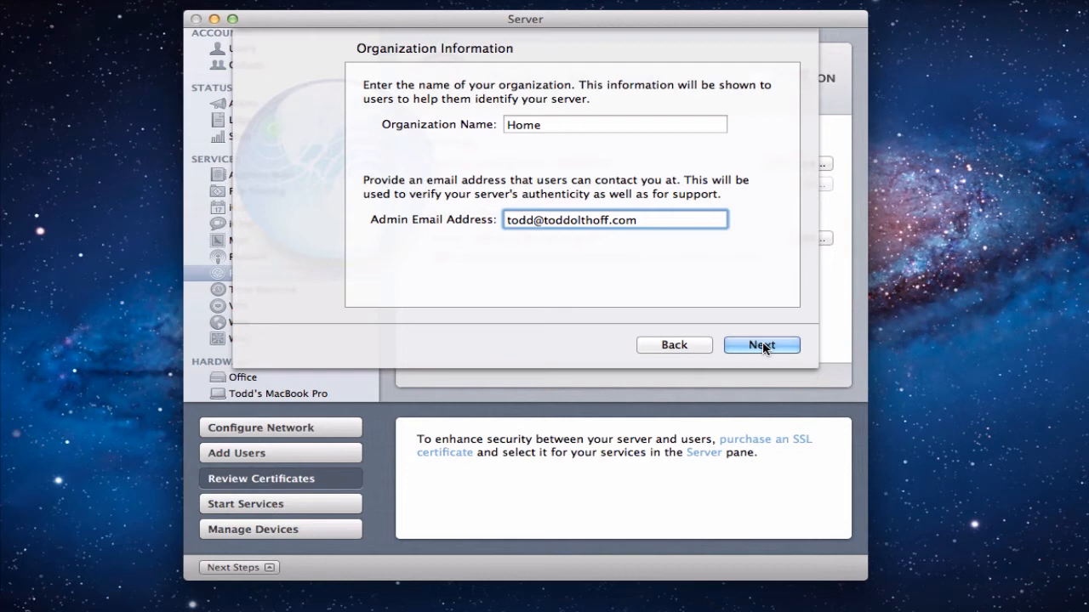
left_click(760, 344)
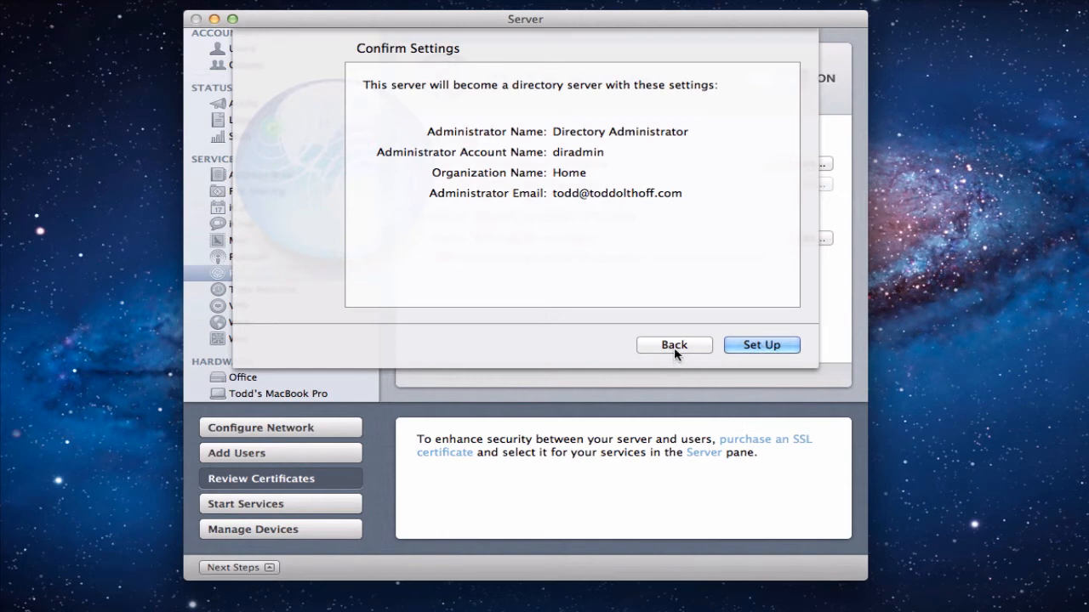
Confirm the settings and create the Open Directory master on this server
left_click(762, 344)
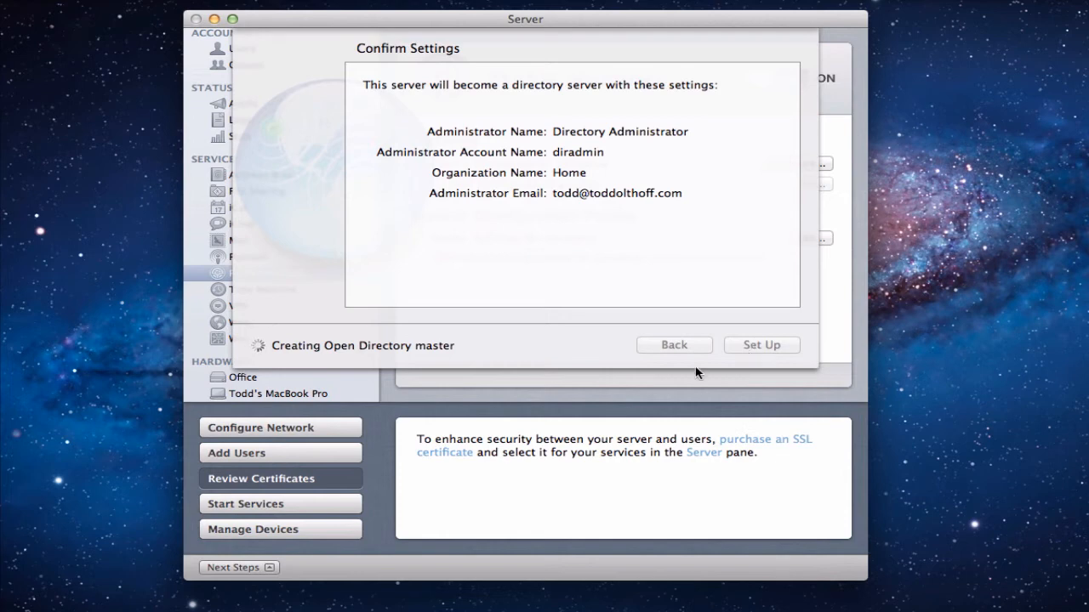
mouse_move(433, 360)
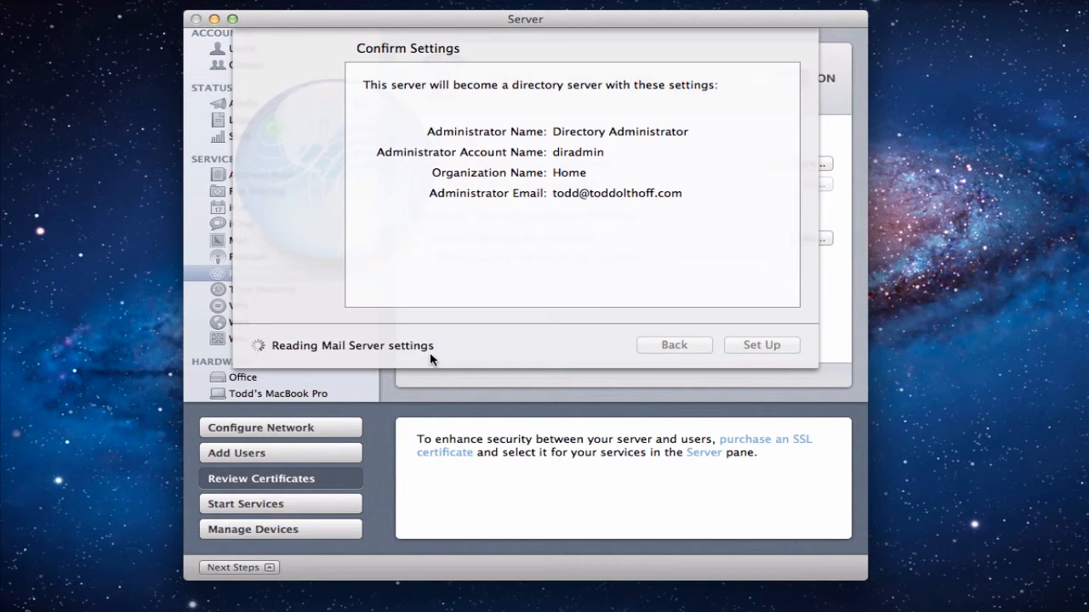
left_click(761, 343)
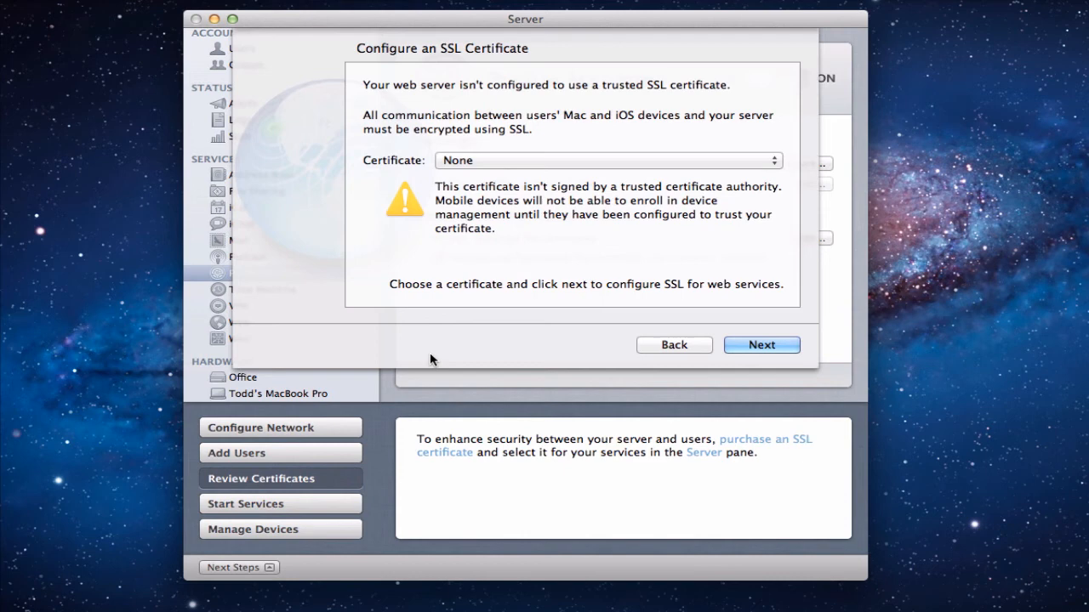
Choose the self-signed server.toddolthoff.com certificate for web services and apply it
left_click(605, 160)
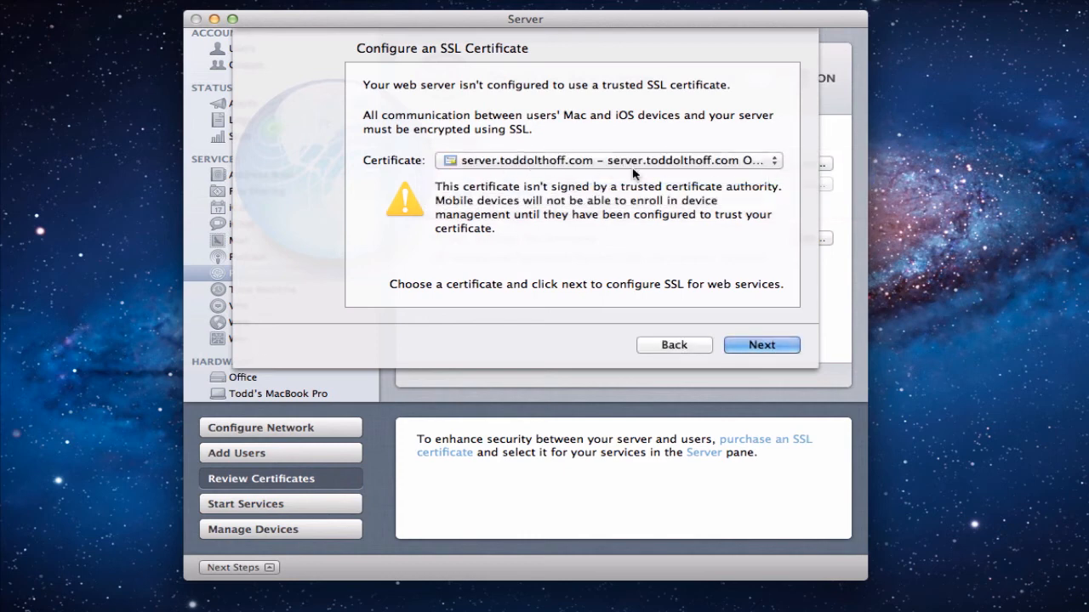
mouse_move(734, 332)
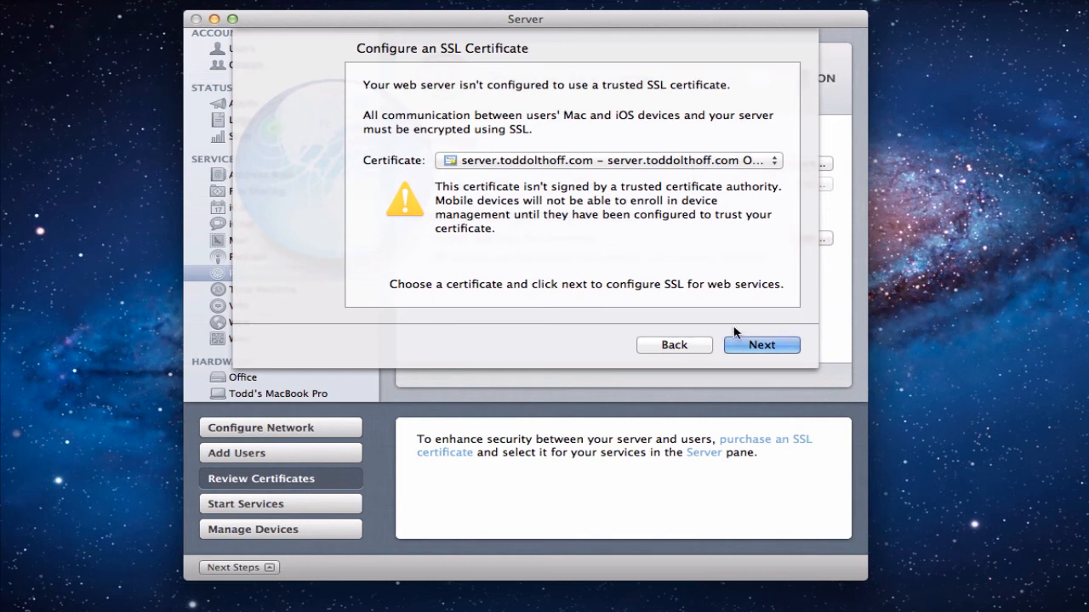
left_click(760, 344)
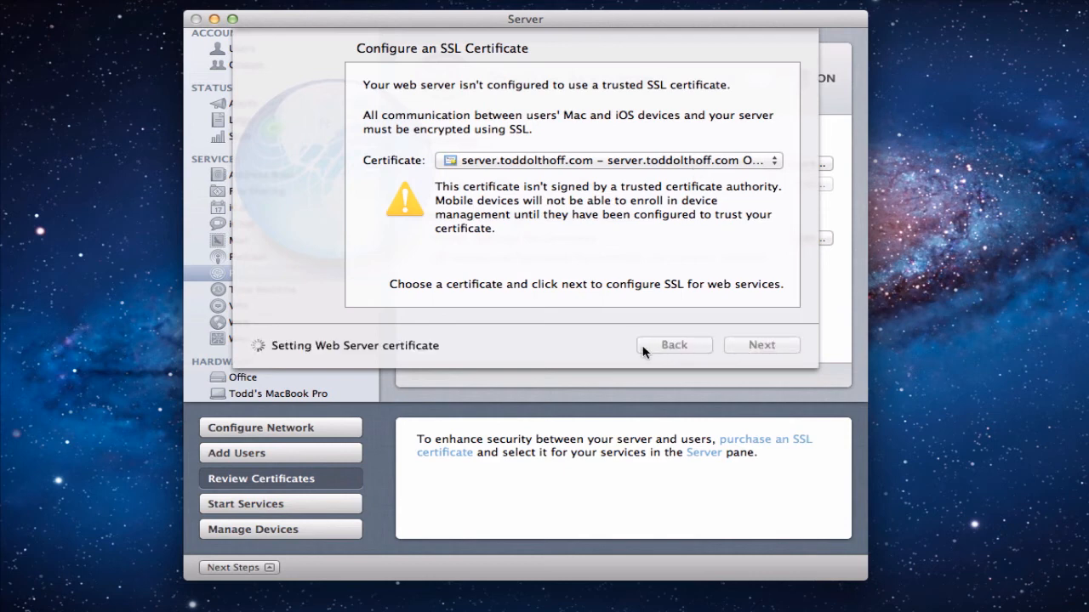
Confirm all Profile Manager requirements are met and finish so Device Management shows enabled
left_click(760, 344)
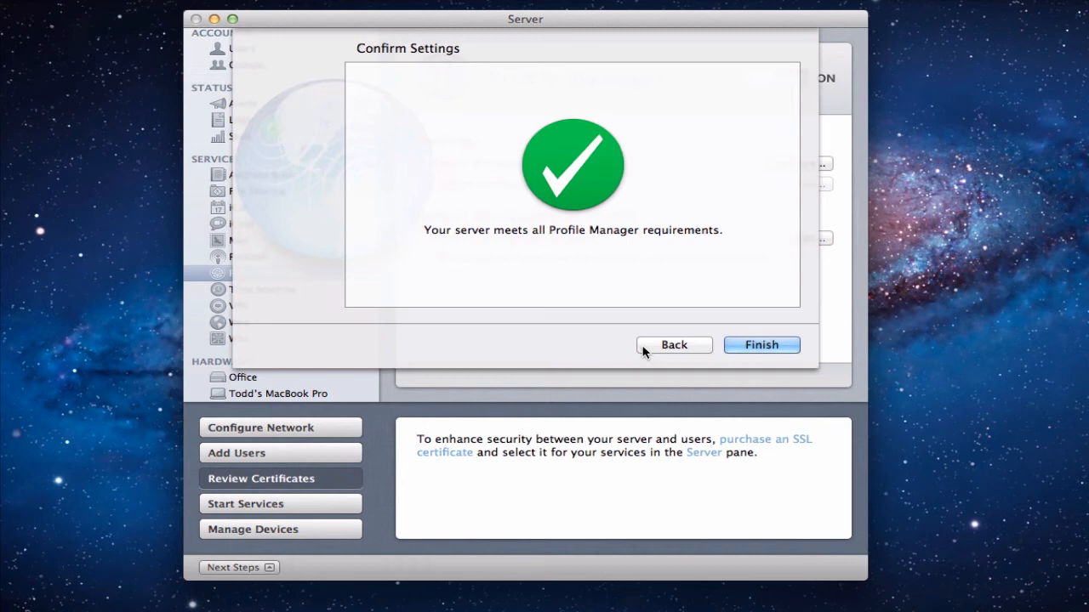
mouse_move(596, 214)
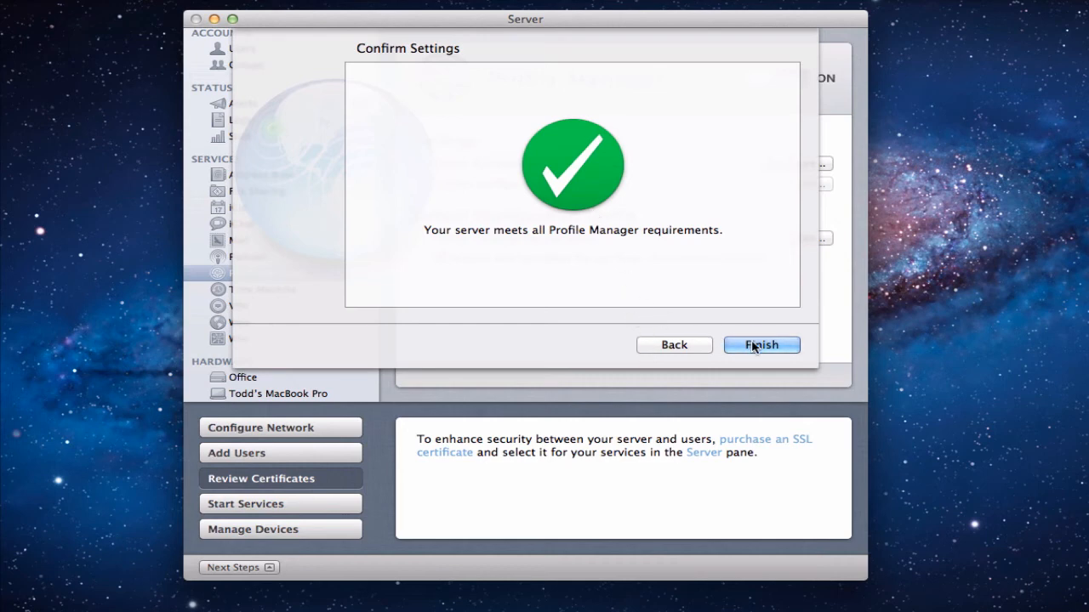
left_click(760, 344)
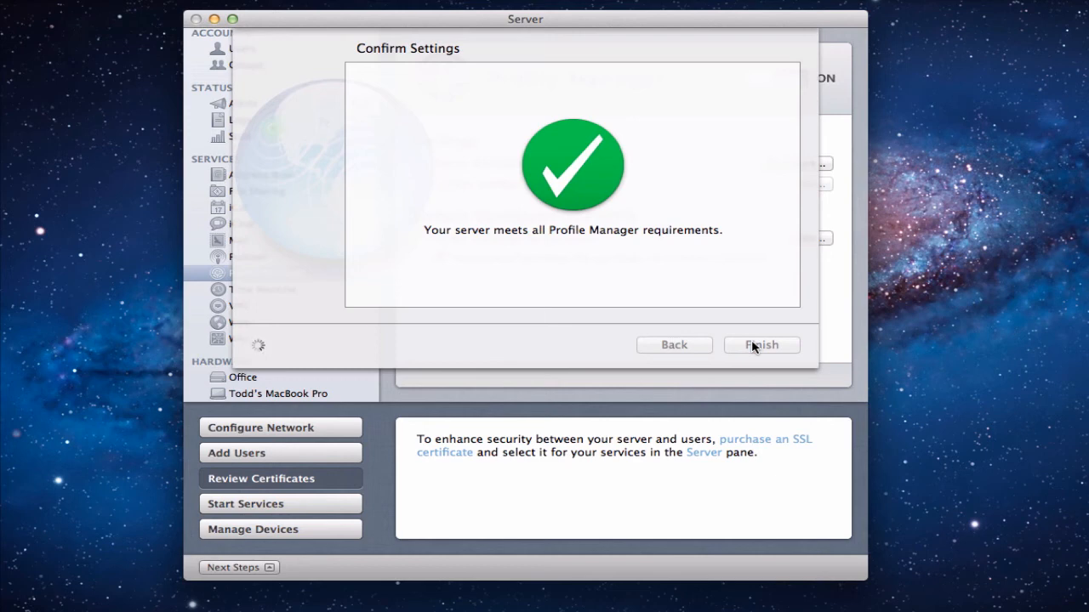
left_click(762, 343)
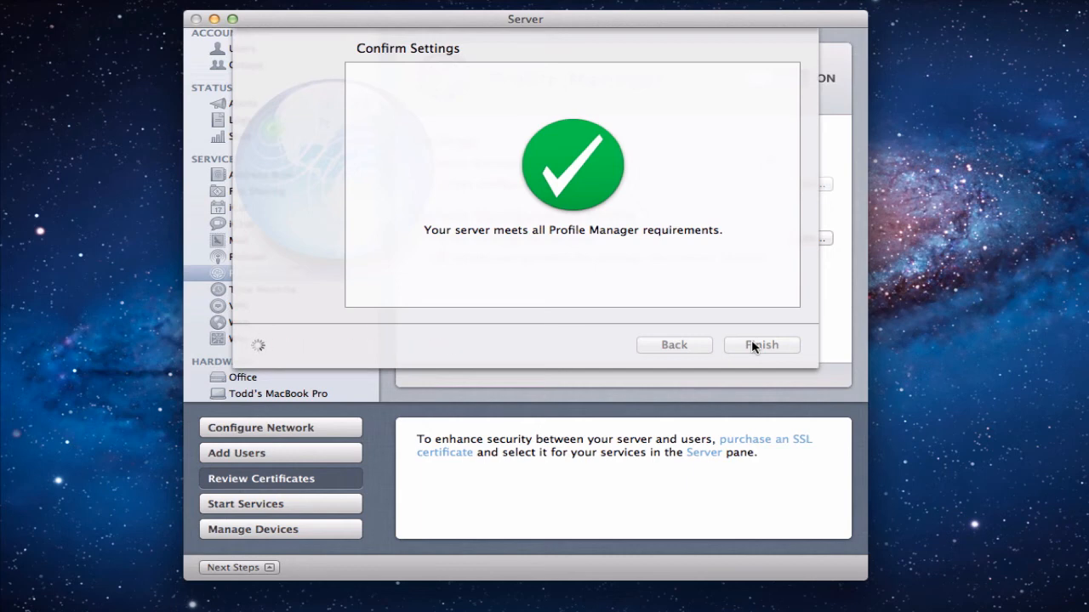
left_click(761, 344)
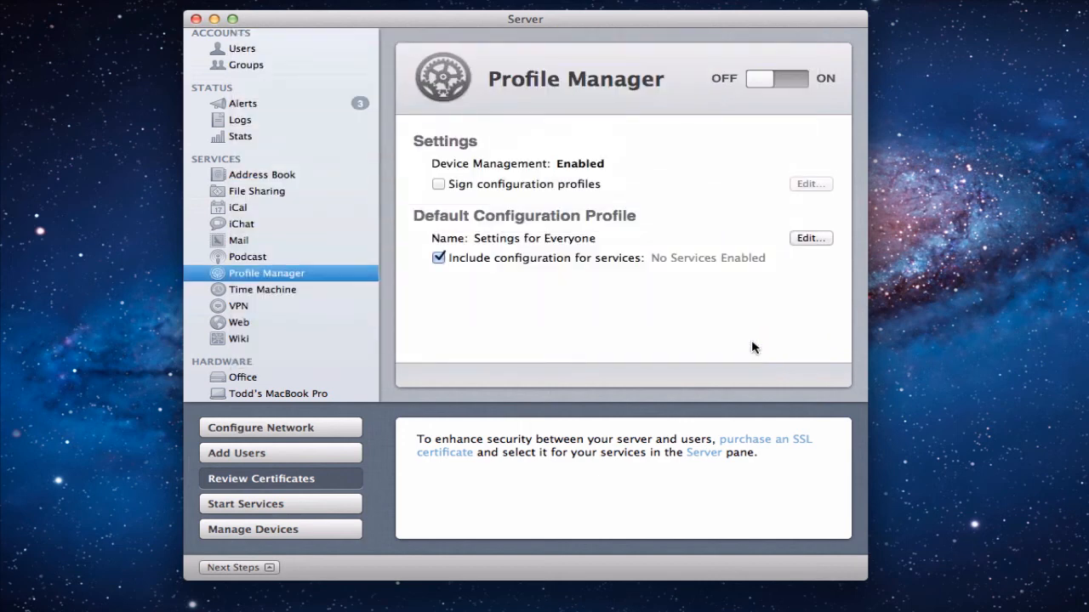
mouse_move(510, 176)
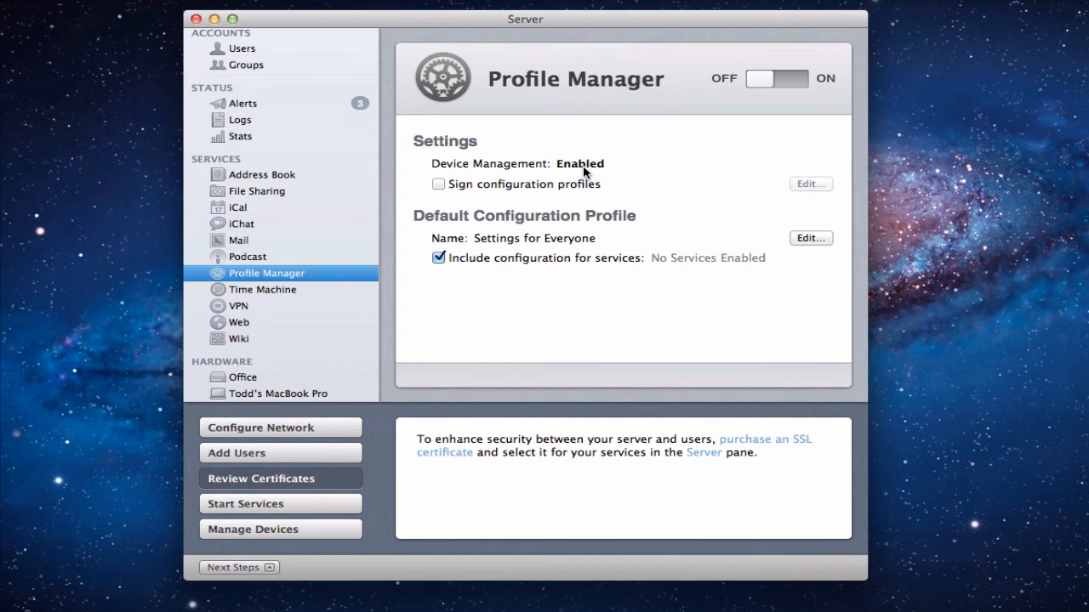
mouse_move(796, 41)
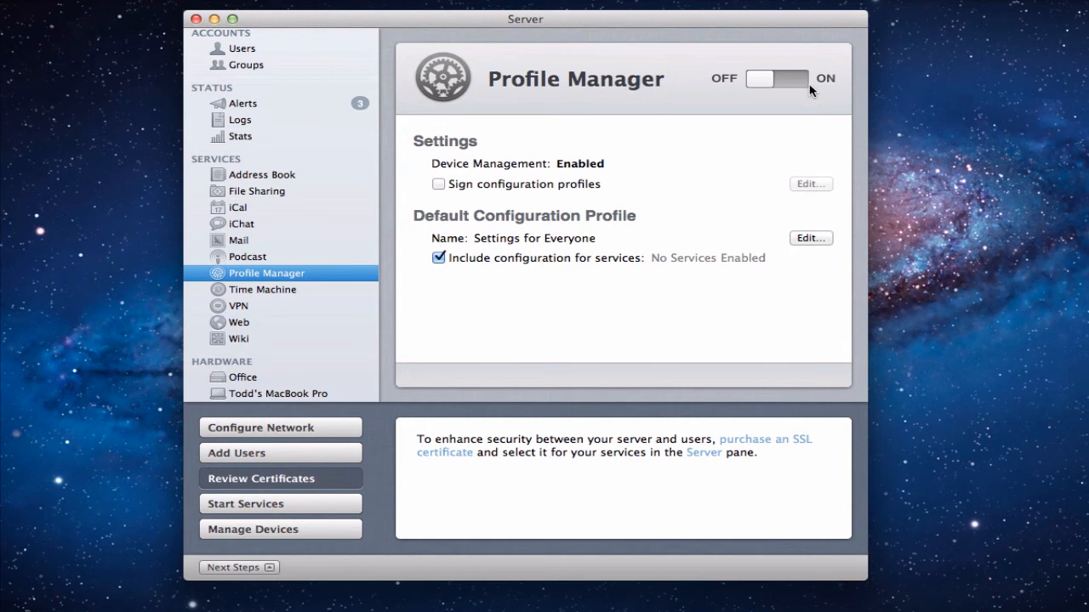
mouse_move(759, 162)
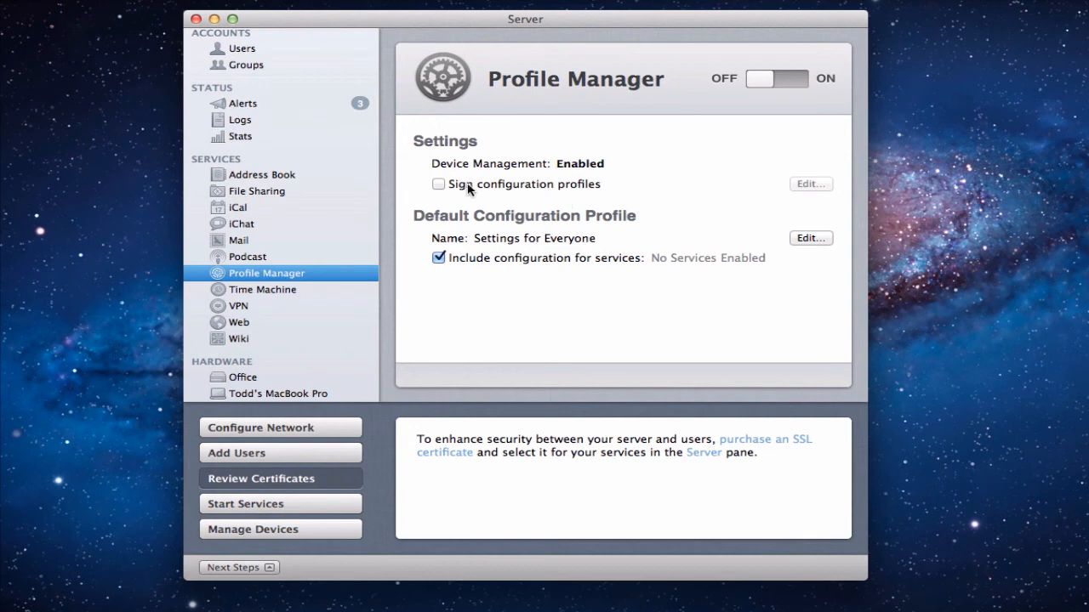
Enable Sign configuration profiles using the server.toddolthoff.com code signing certificate and confirm
left_click(439, 183)
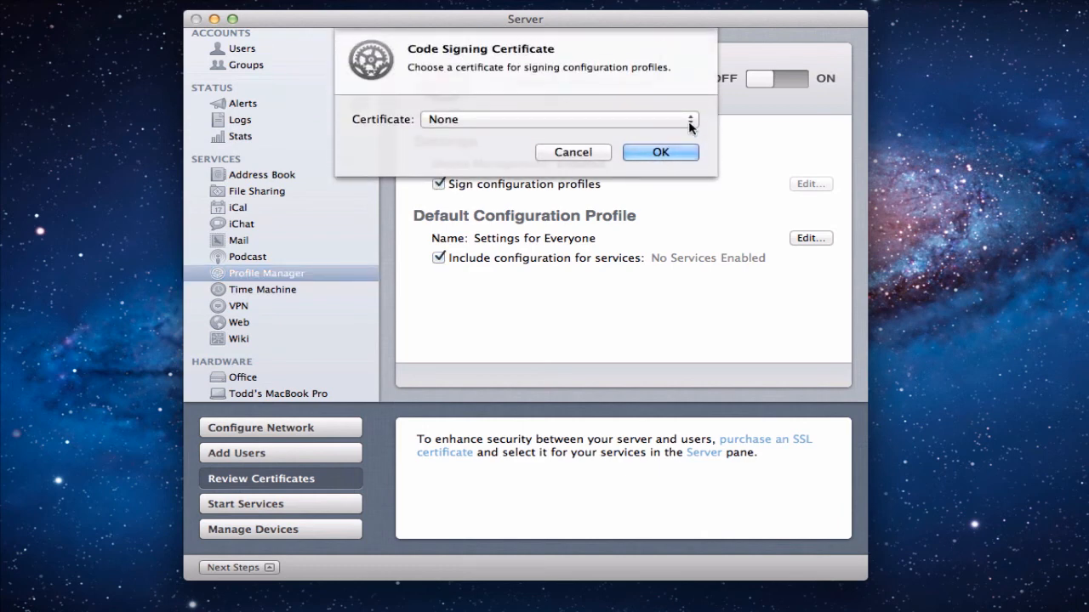
left_click(558, 119)
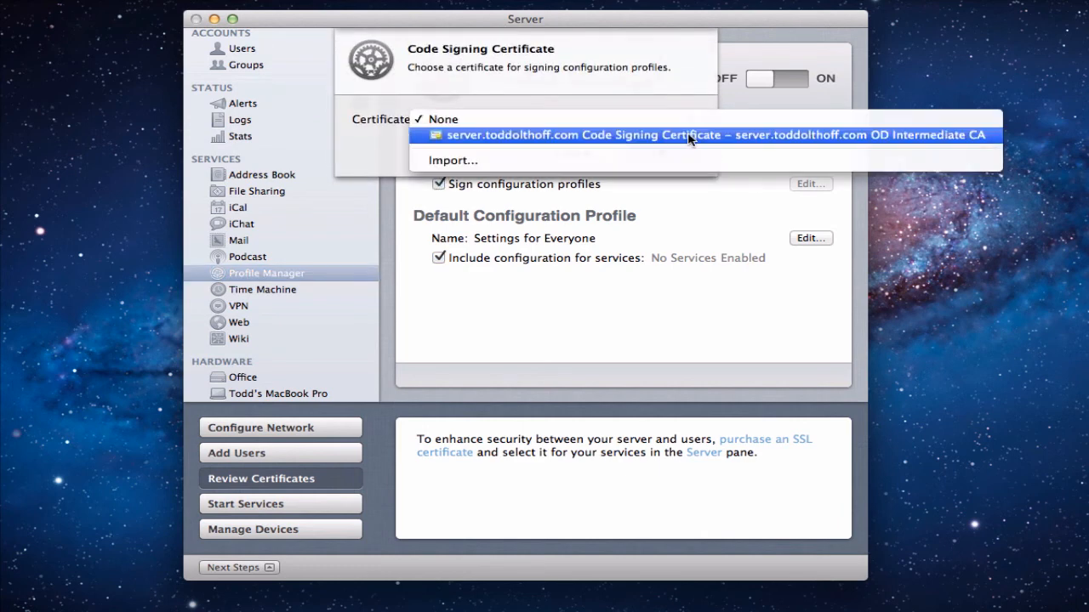
left_click(706, 134)
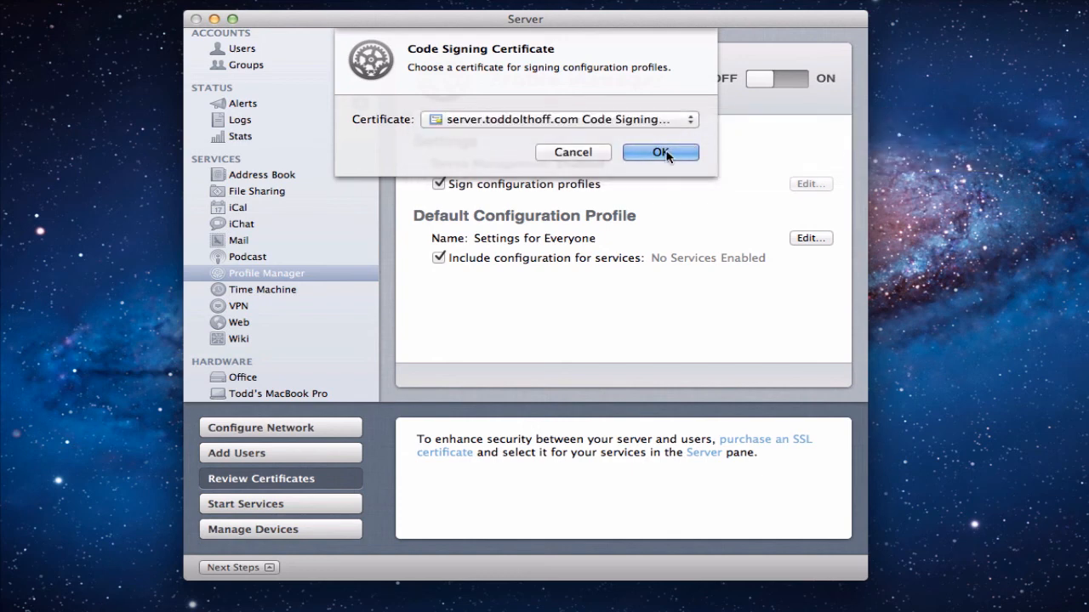
left_click(660, 153)
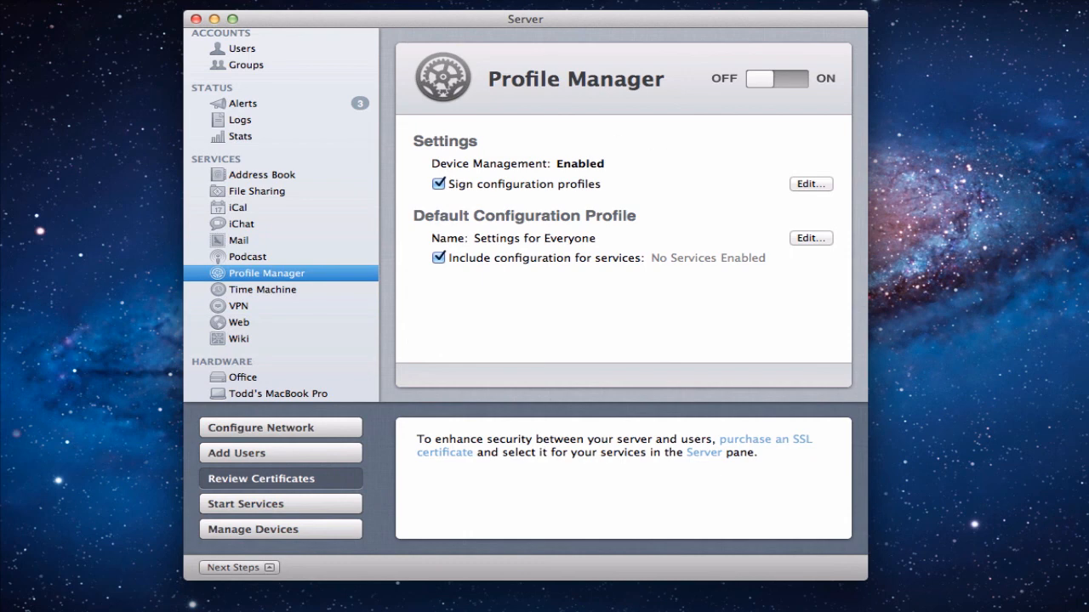
mouse_move(267, 63)
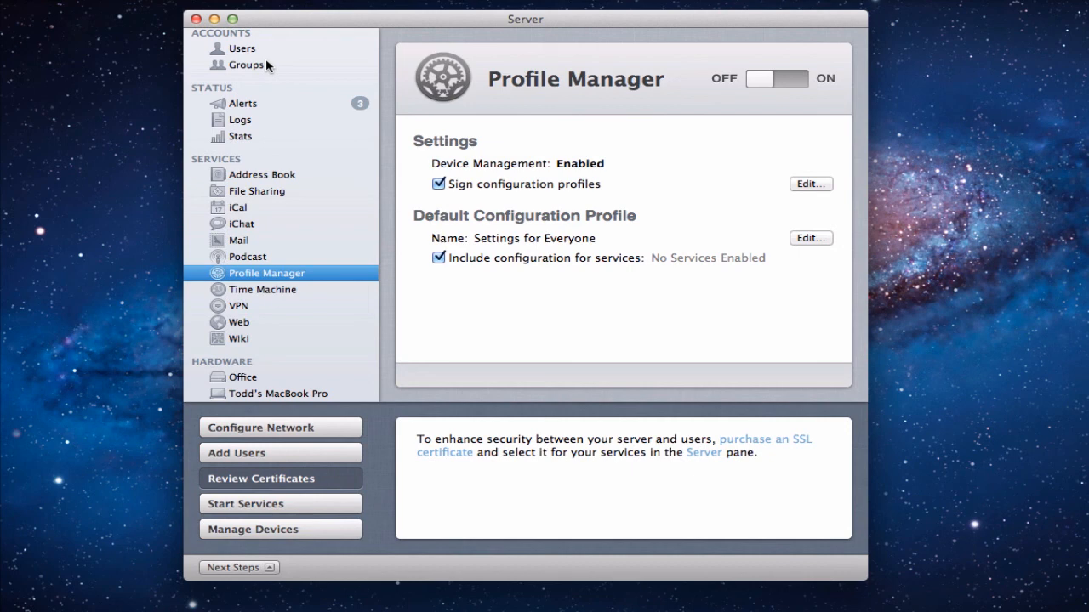
mouse_move(330, 211)
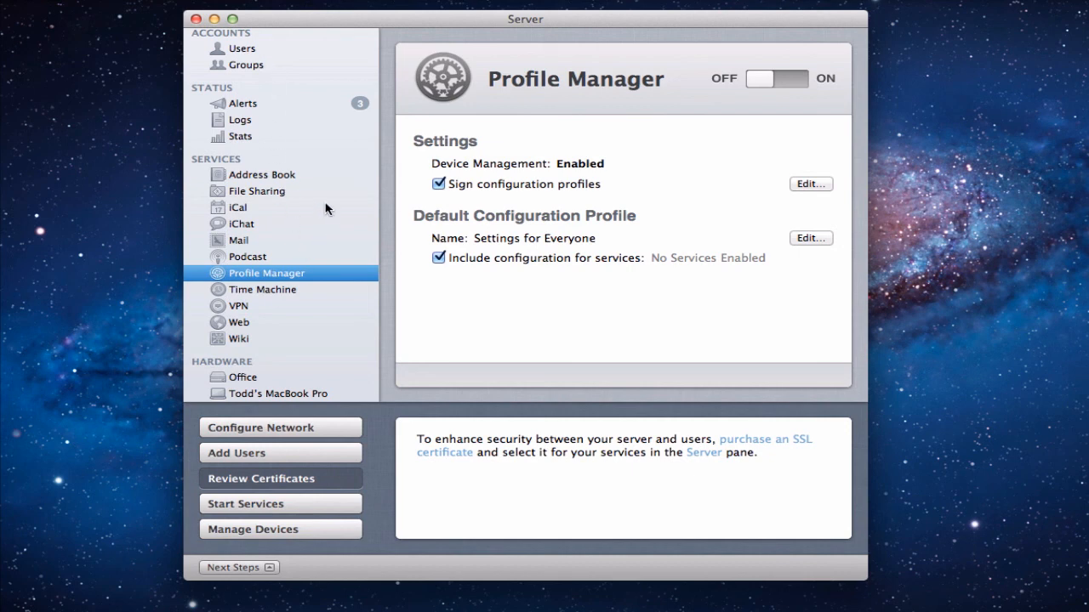